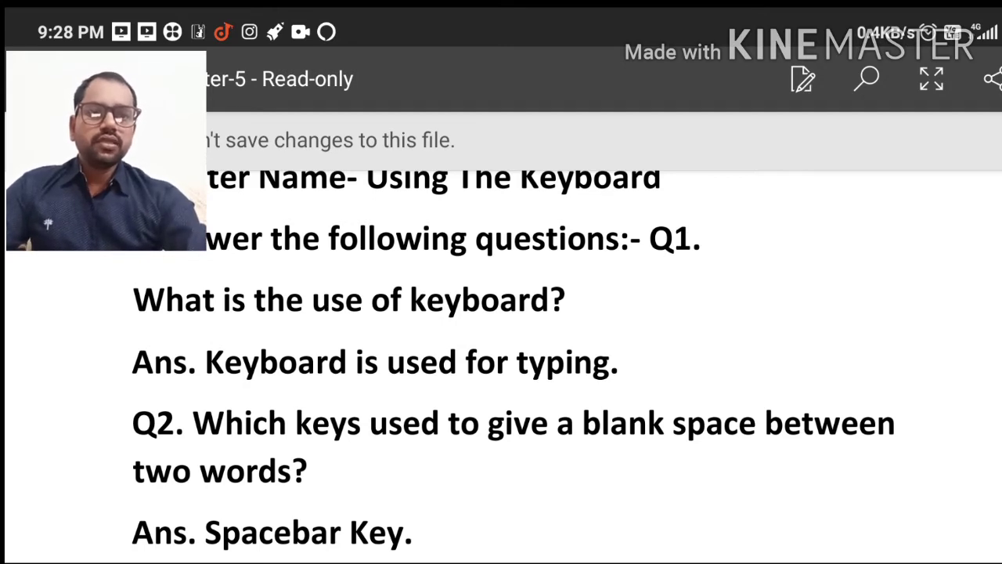
{"action": "scroll", "scroll_direction": "down", "scroll_amount": 3}
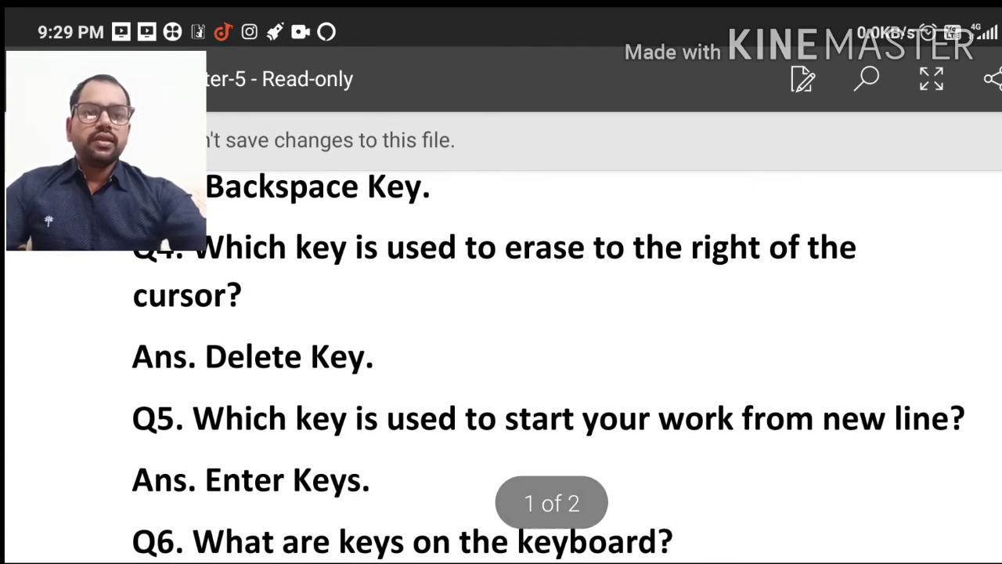
{"action": "scroll", "scroll_direction": "down", "scroll_amount": 3}
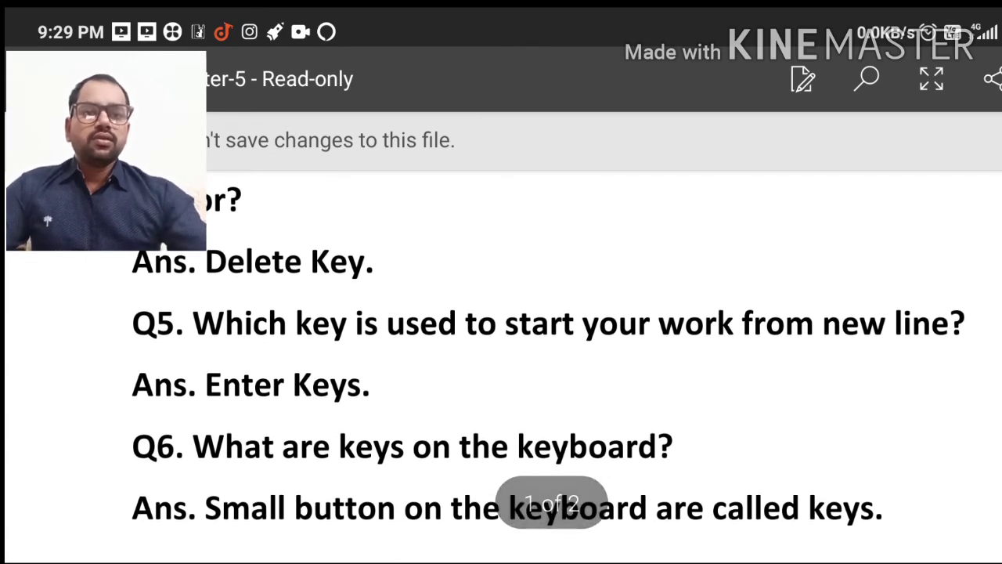